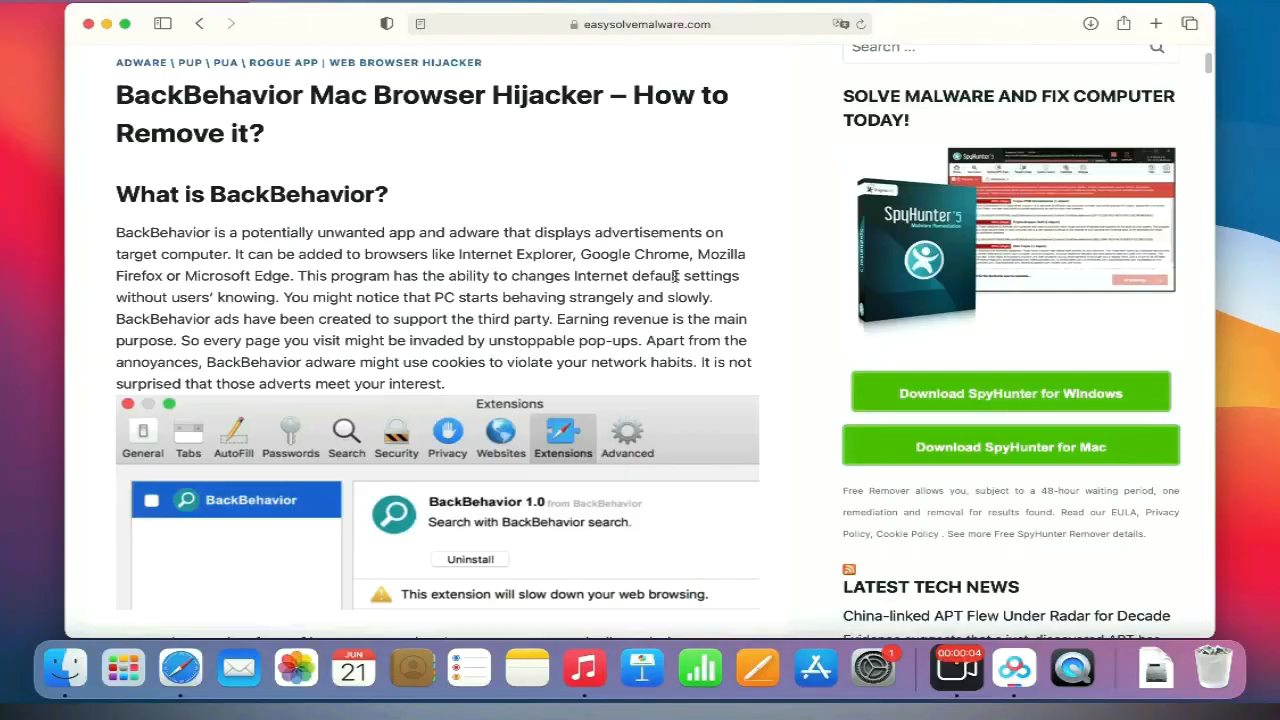
mouse_move(700, 250)
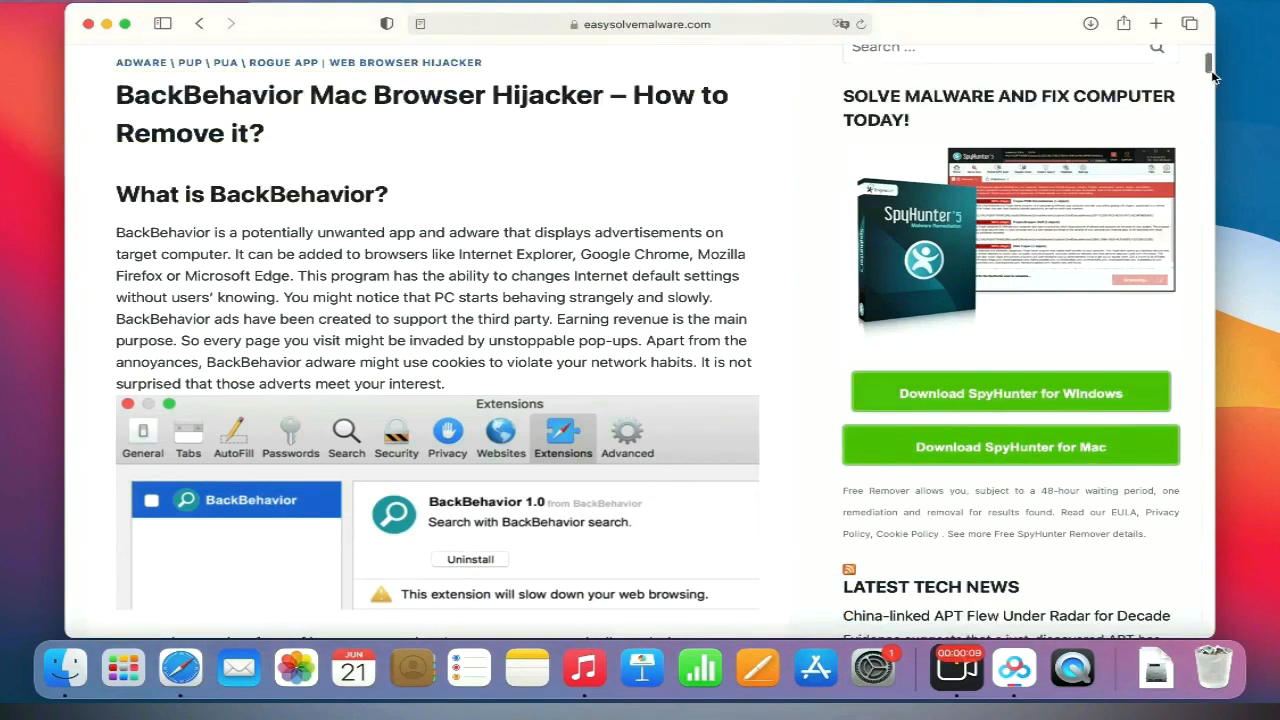
Scroll the article and choose the 'Download SpyHunter for Mac' link.
scroll(down, 3)
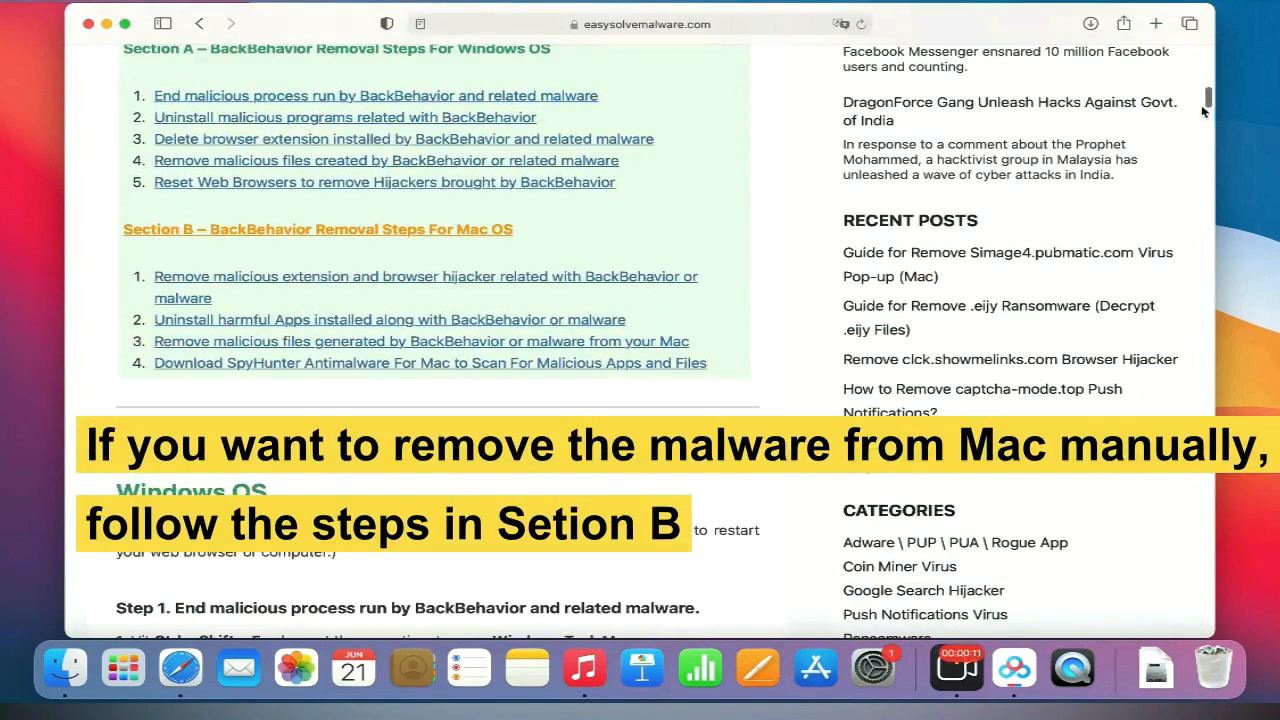
scroll(down, 3)
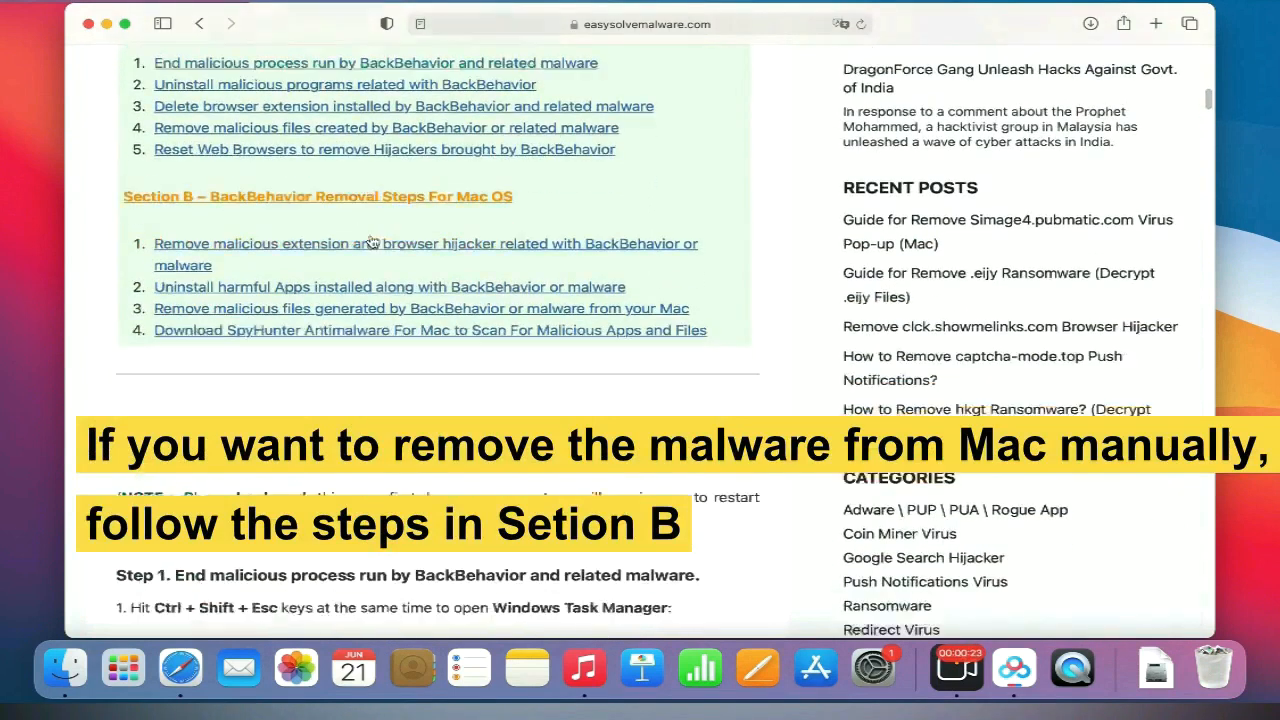
scroll(down, 3)
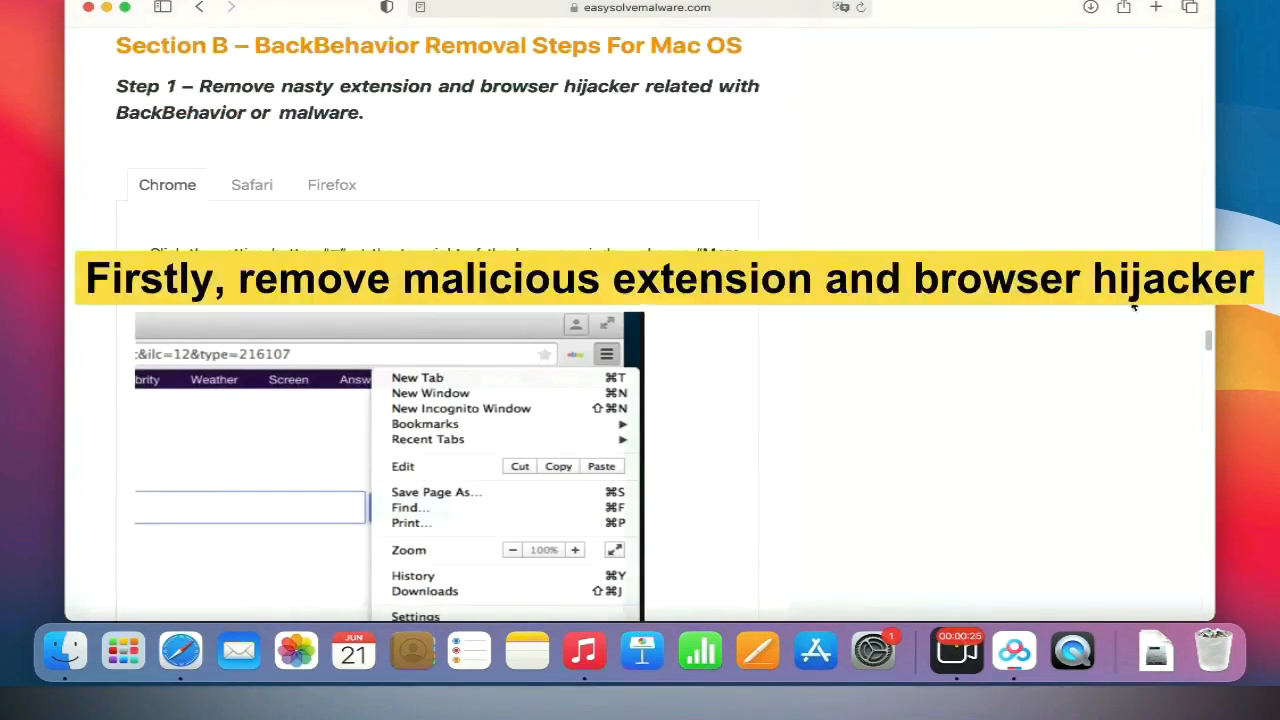
click(332, 184)
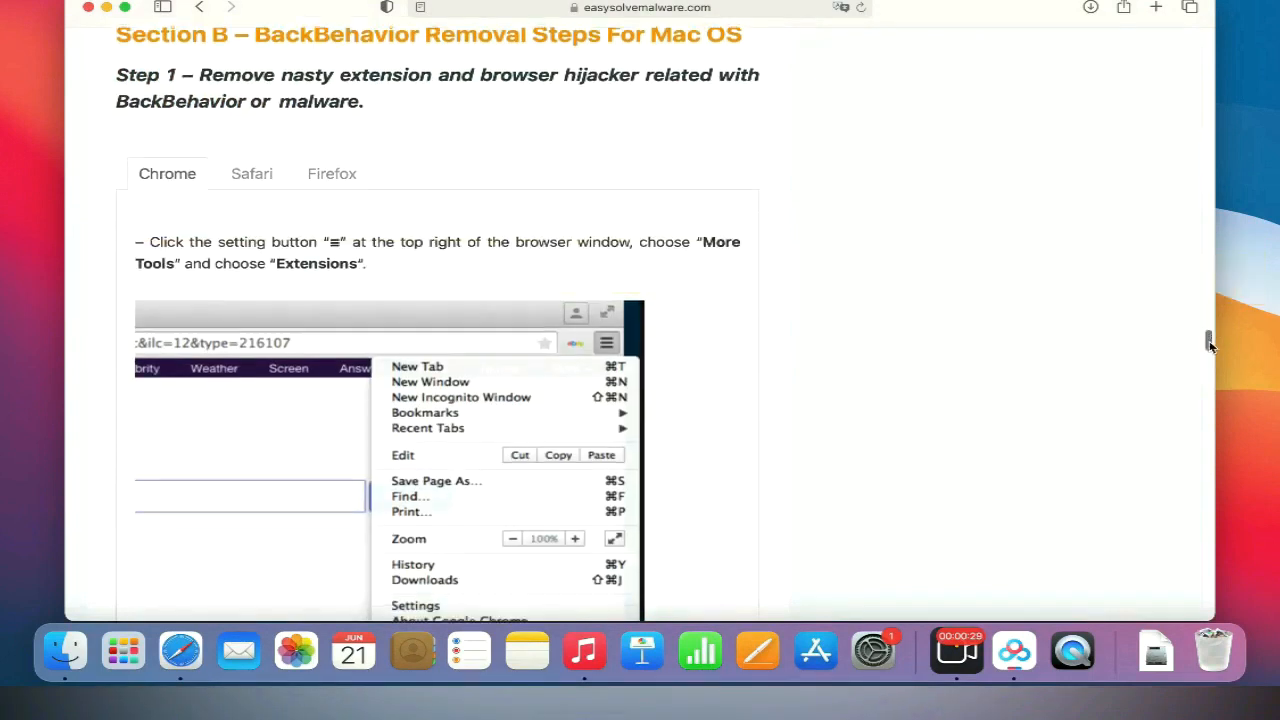
Scroll through the rest of the article and back toward the download recommendation.
scroll(down, 3)
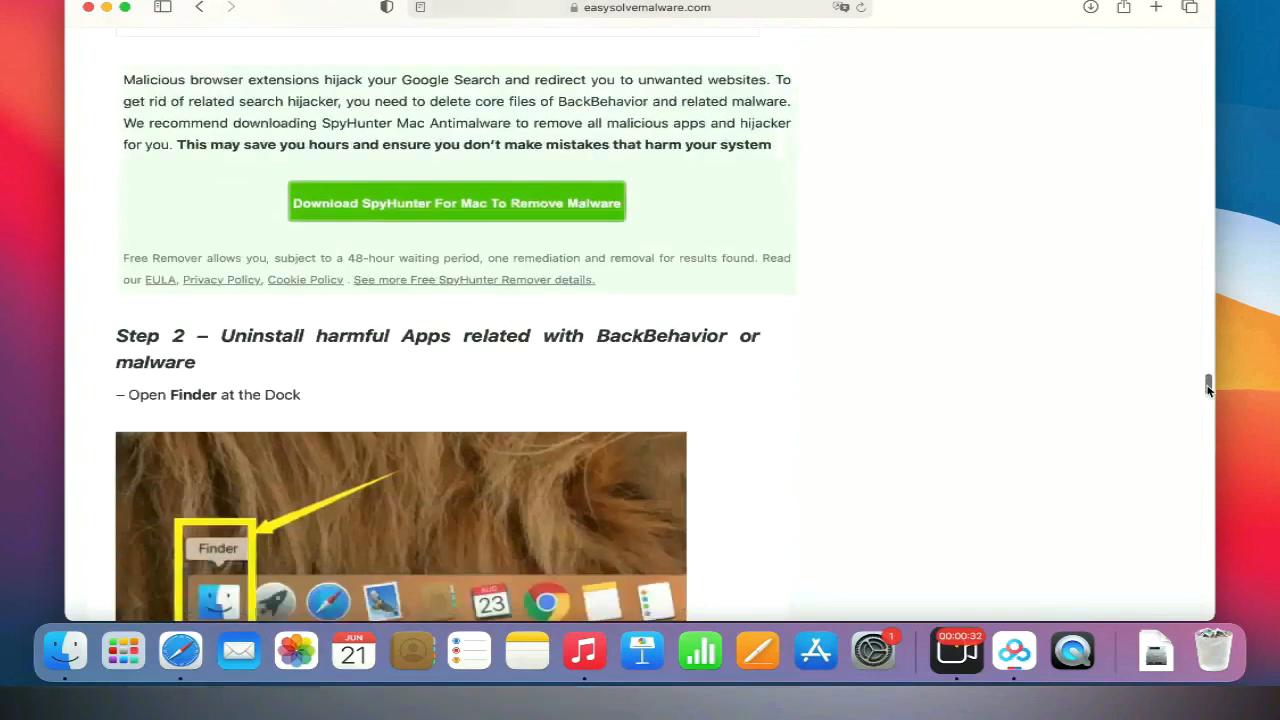
scroll(down, 3)
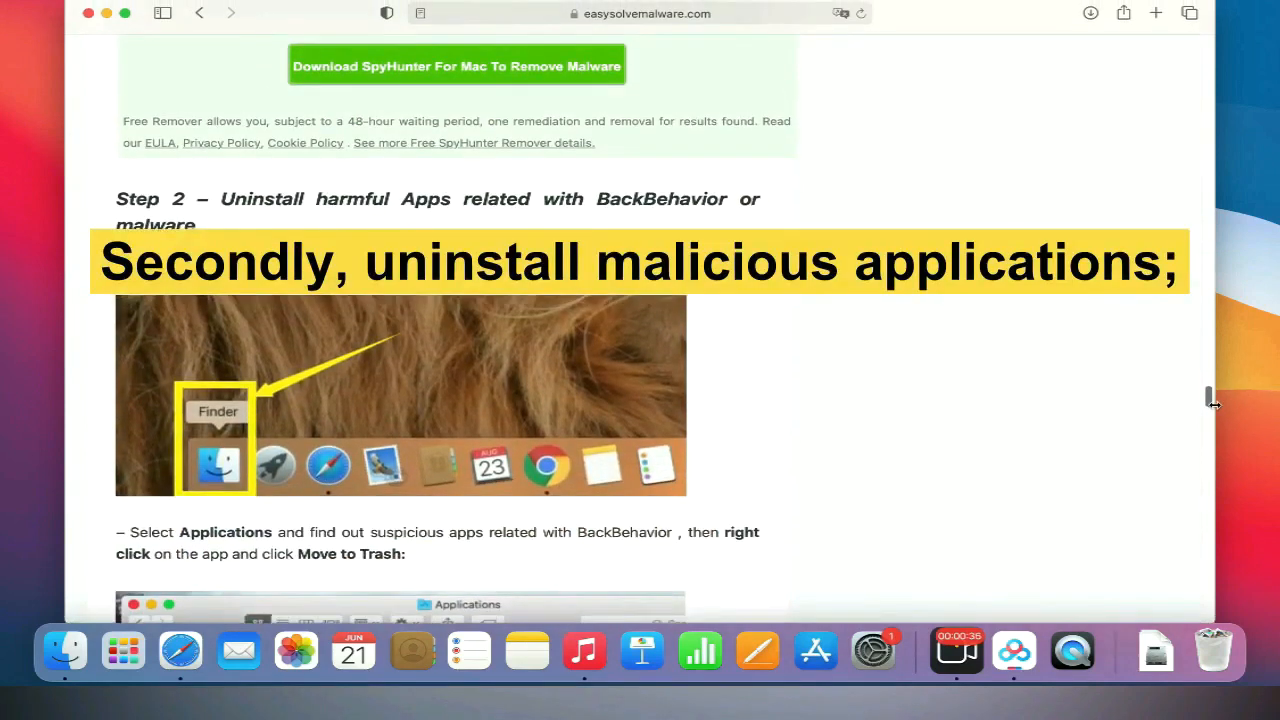
scroll(down, 3)
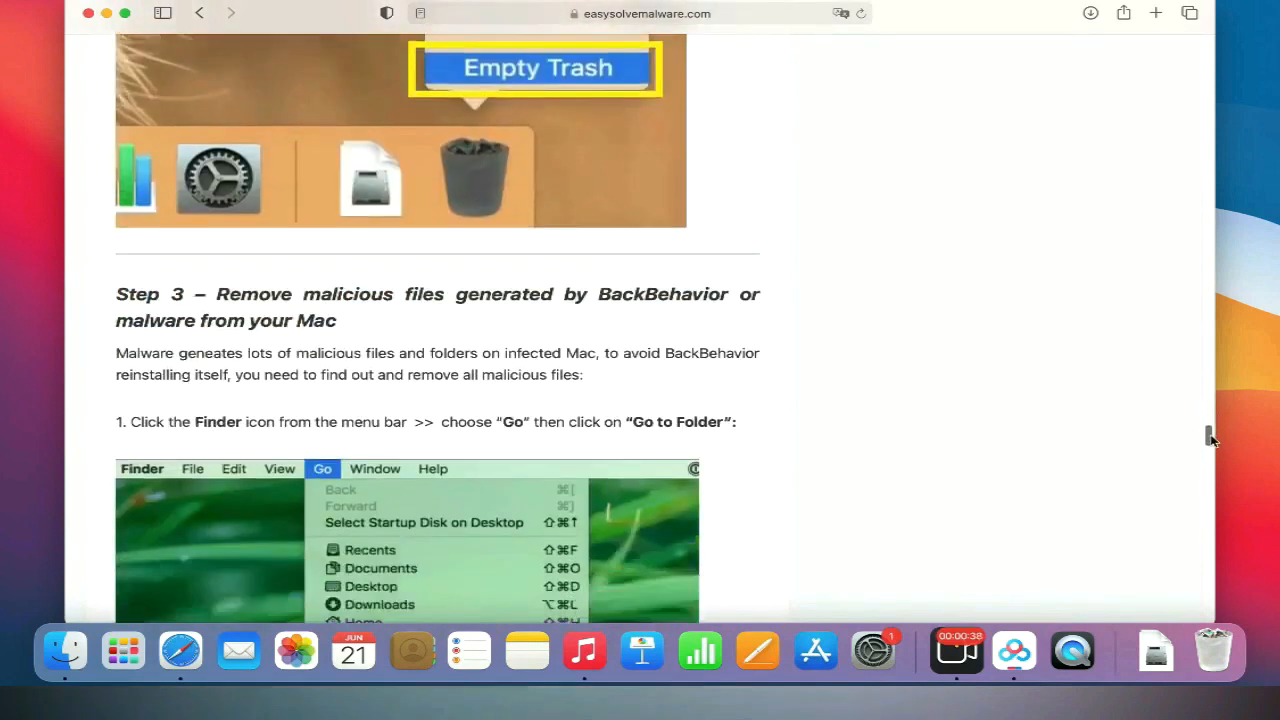
scroll(down, 3)
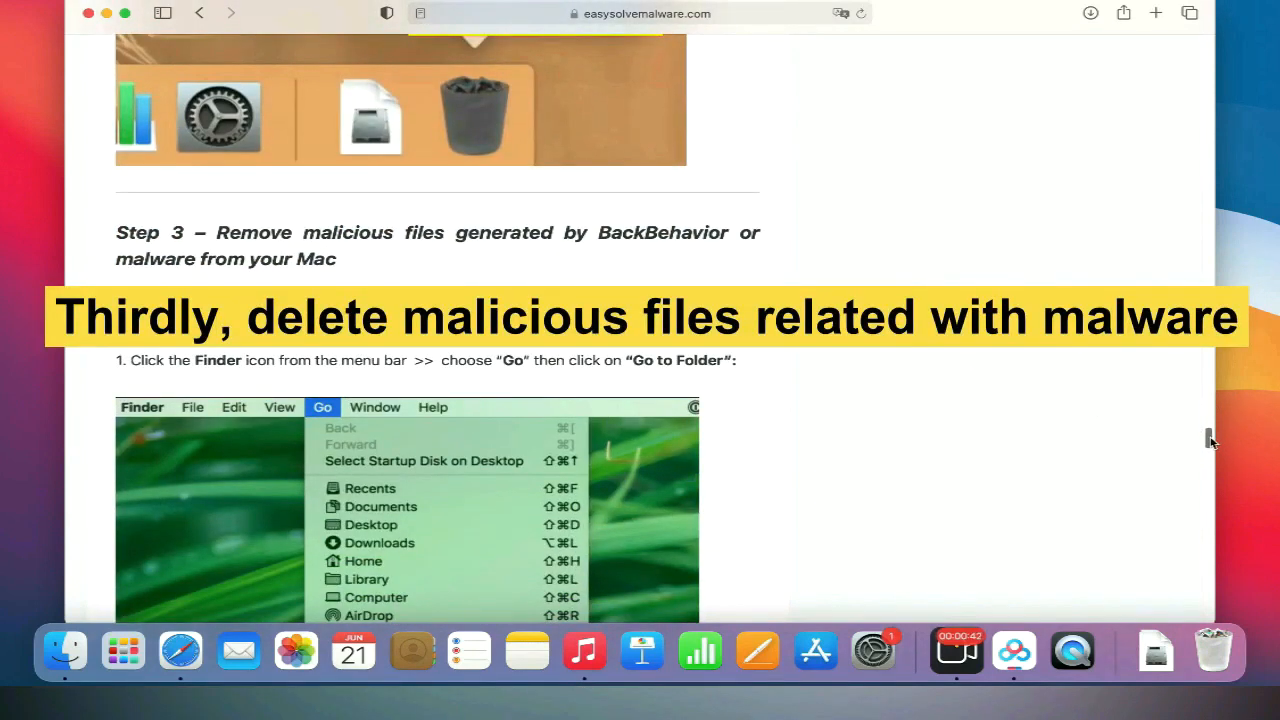
scroll(down, 3)
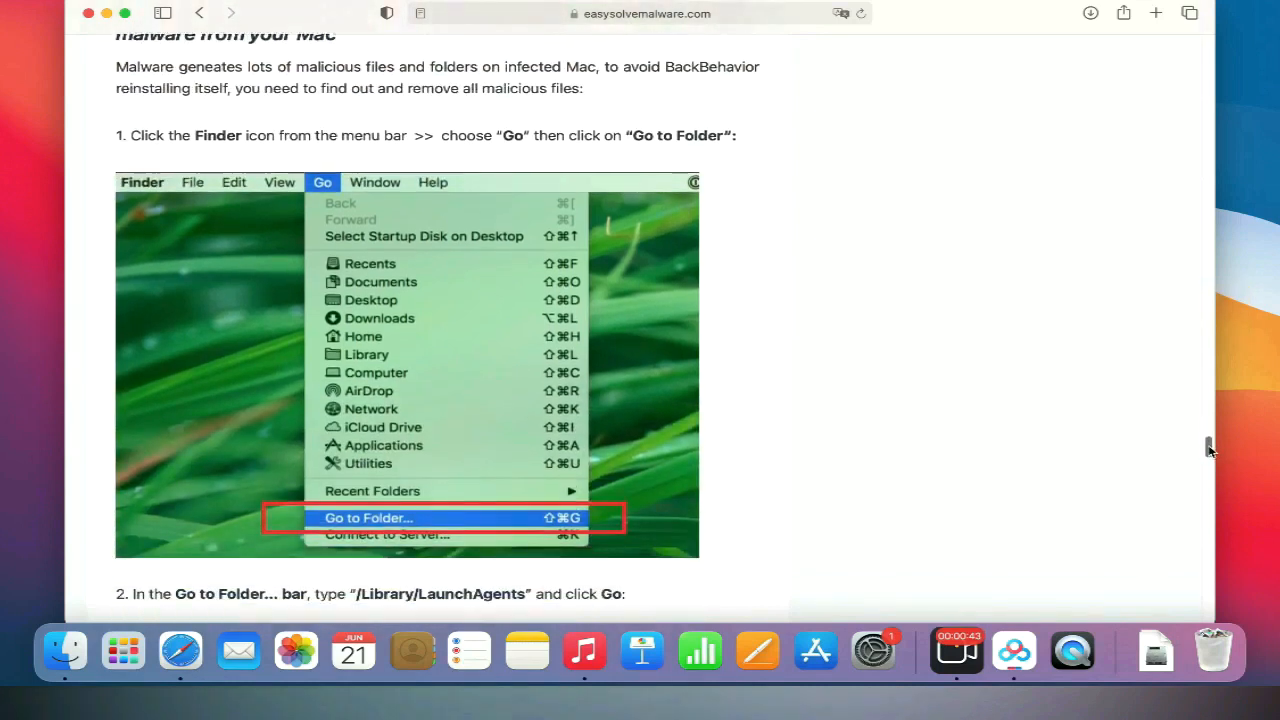
scroll(down, 3)
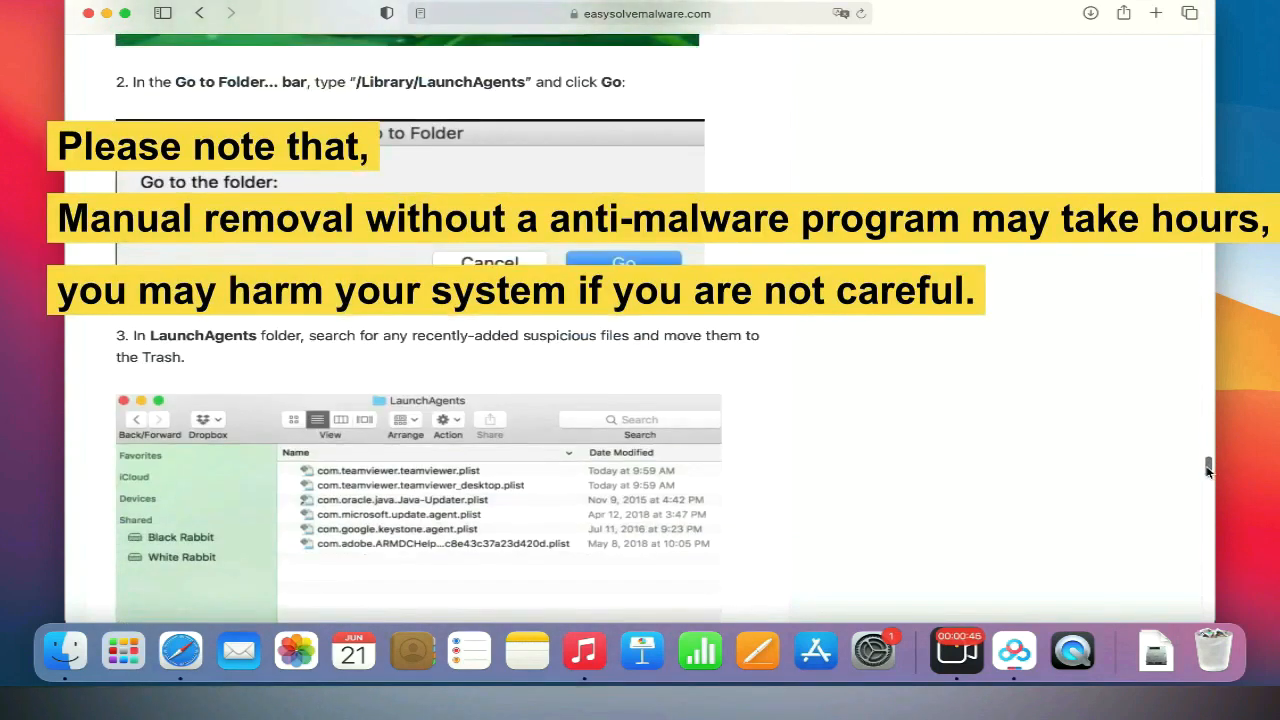
scroll(up, 3)
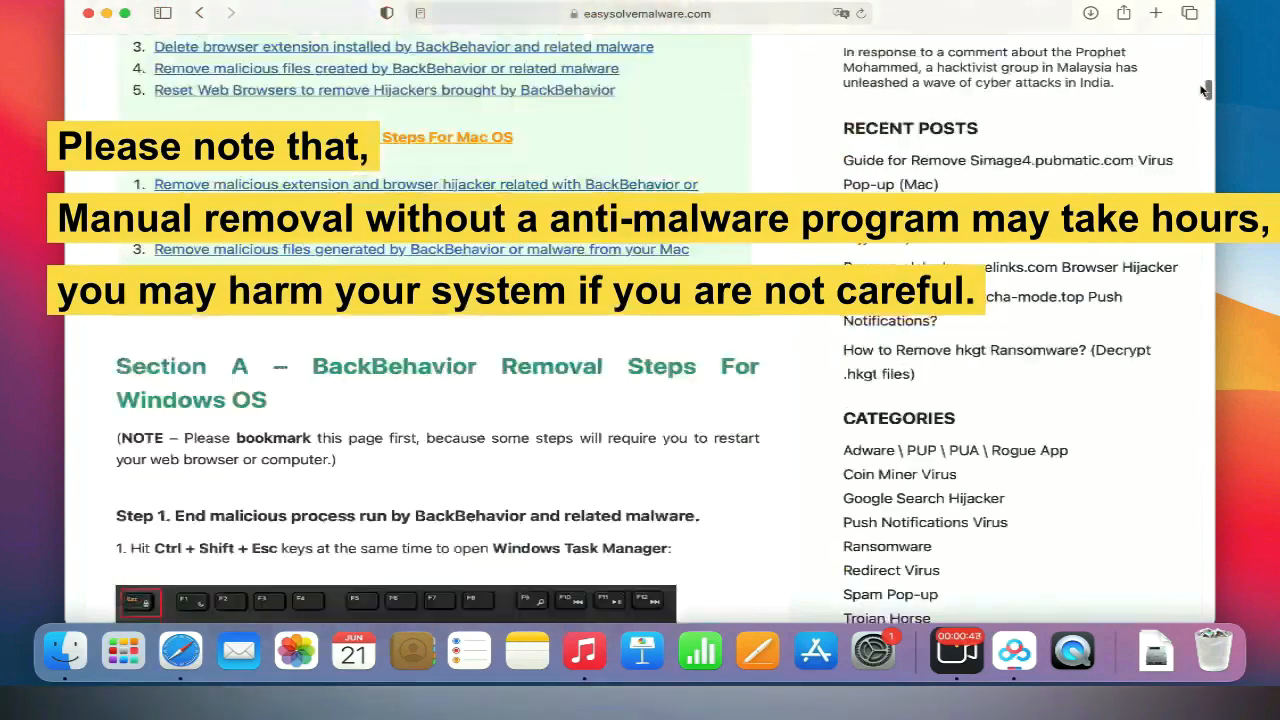
scroll(up, 3)
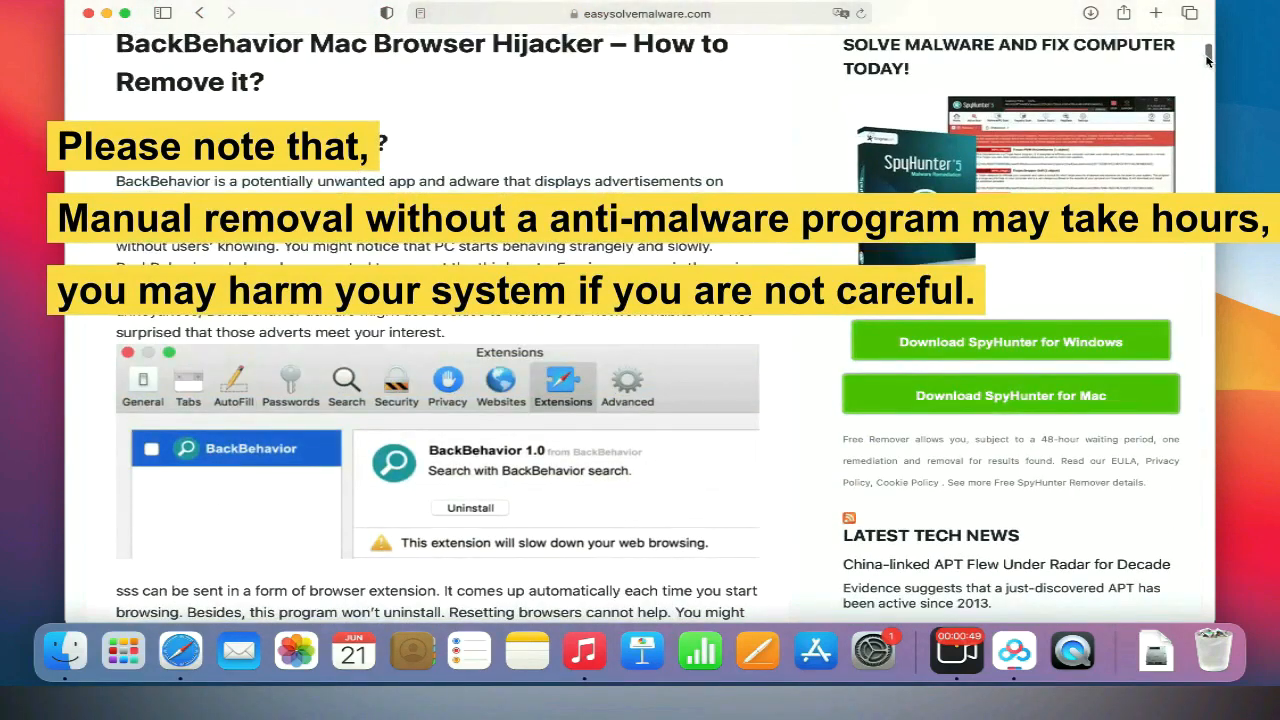
scroll(up, 3)
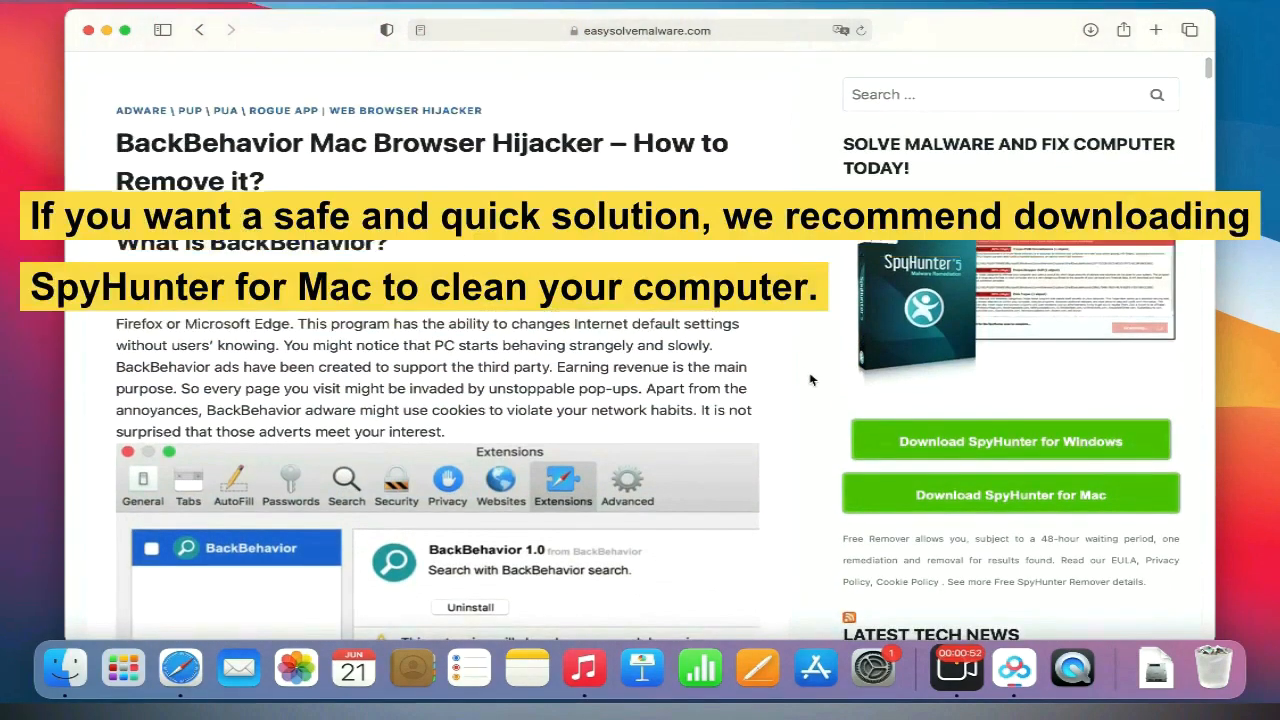
mouse_move(1068, 510)
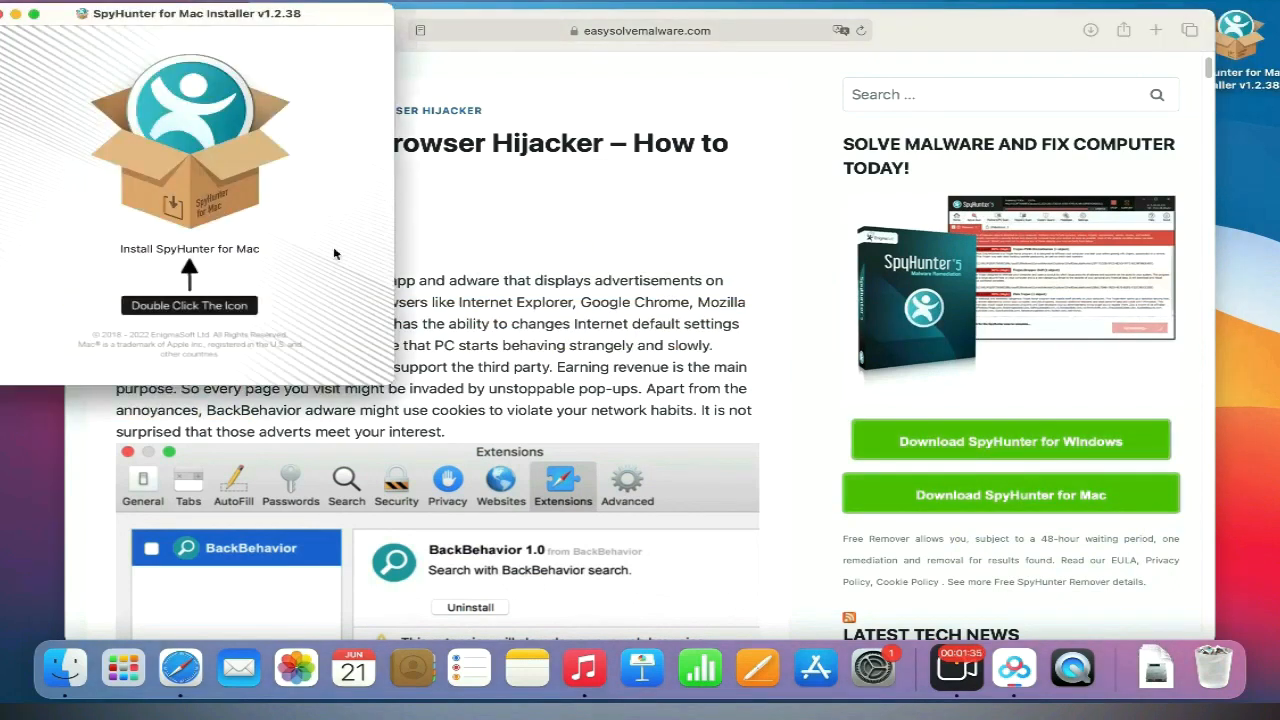
mouse_move(200, 188)
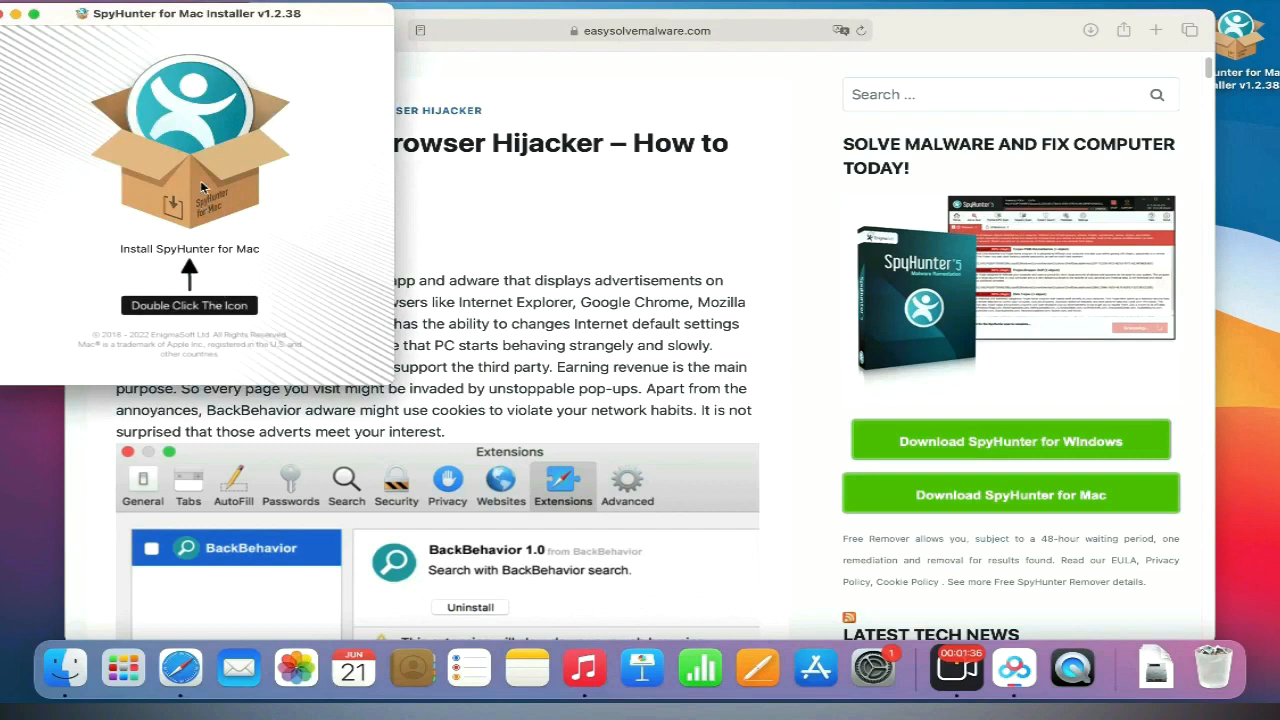
Launch the 'Install SpyHunter for Mac' icon so the installer asks for a language.
double_click(190, 140)
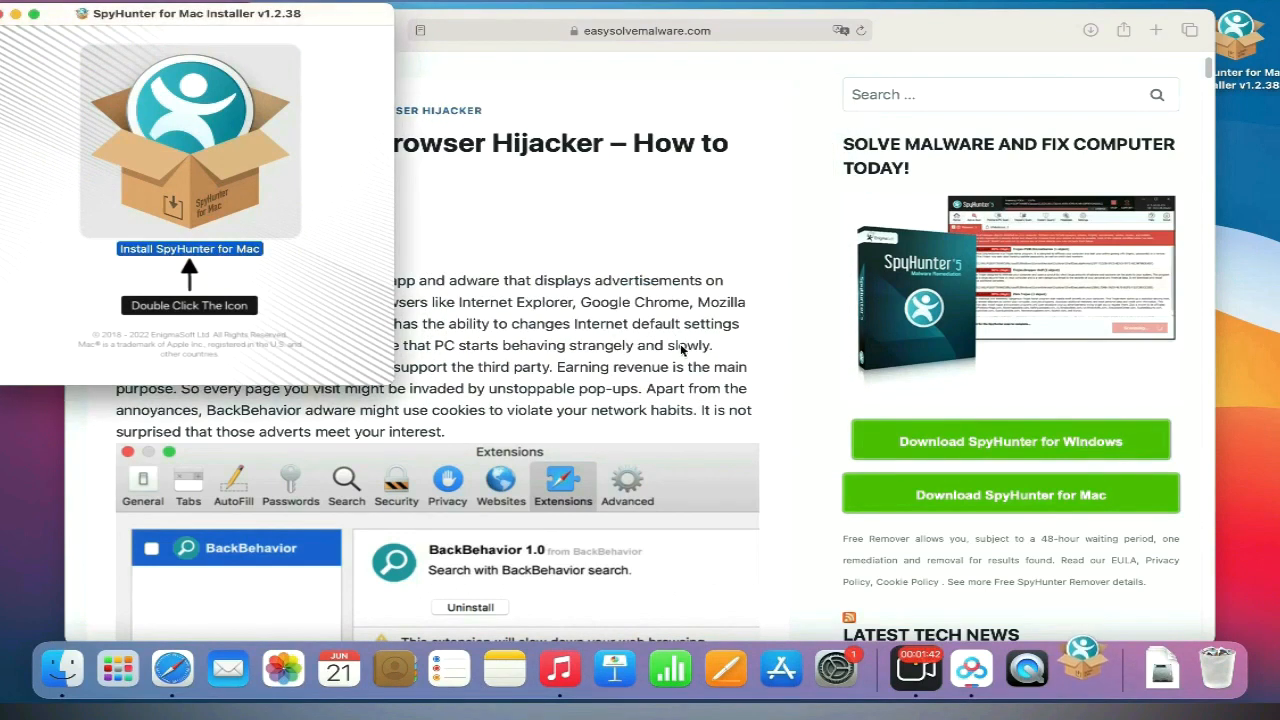
double_click(188, 140)
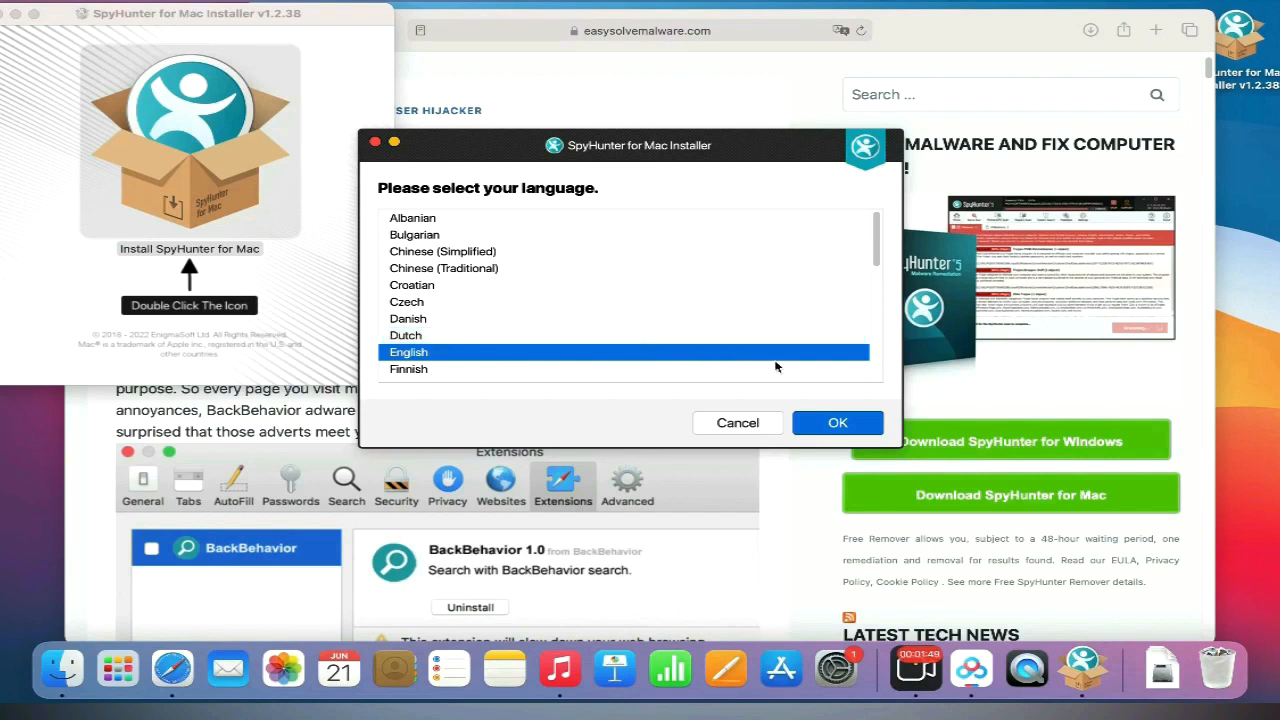
Confirm English, continue past the introduction, accept the EULA/TOS, and install SpyHunter.
click(836, 422)
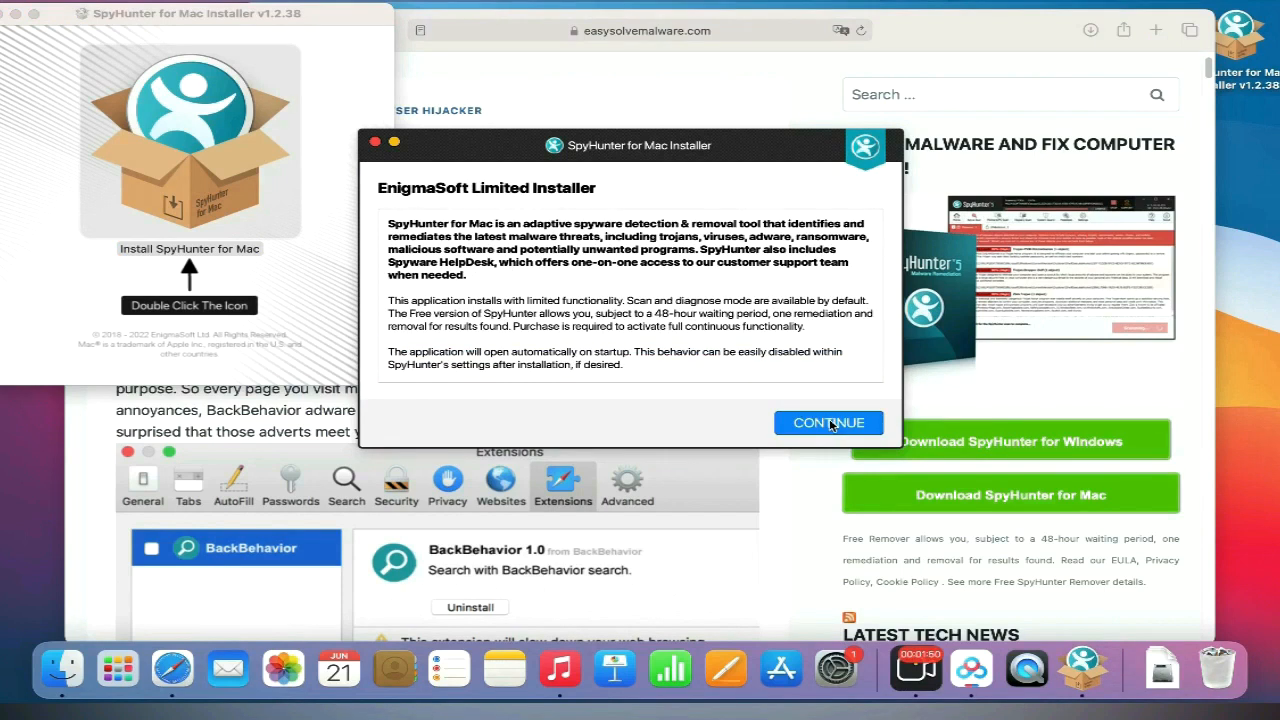
click(828, 422)
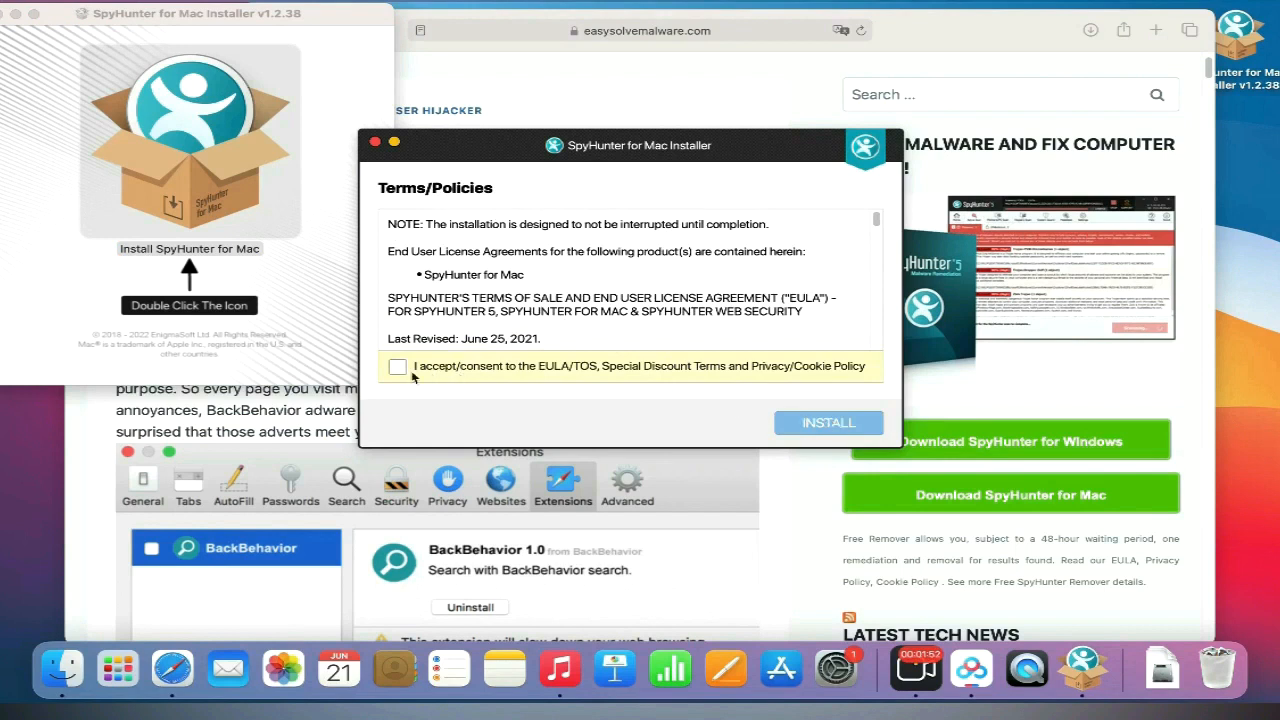
click(398, 366)
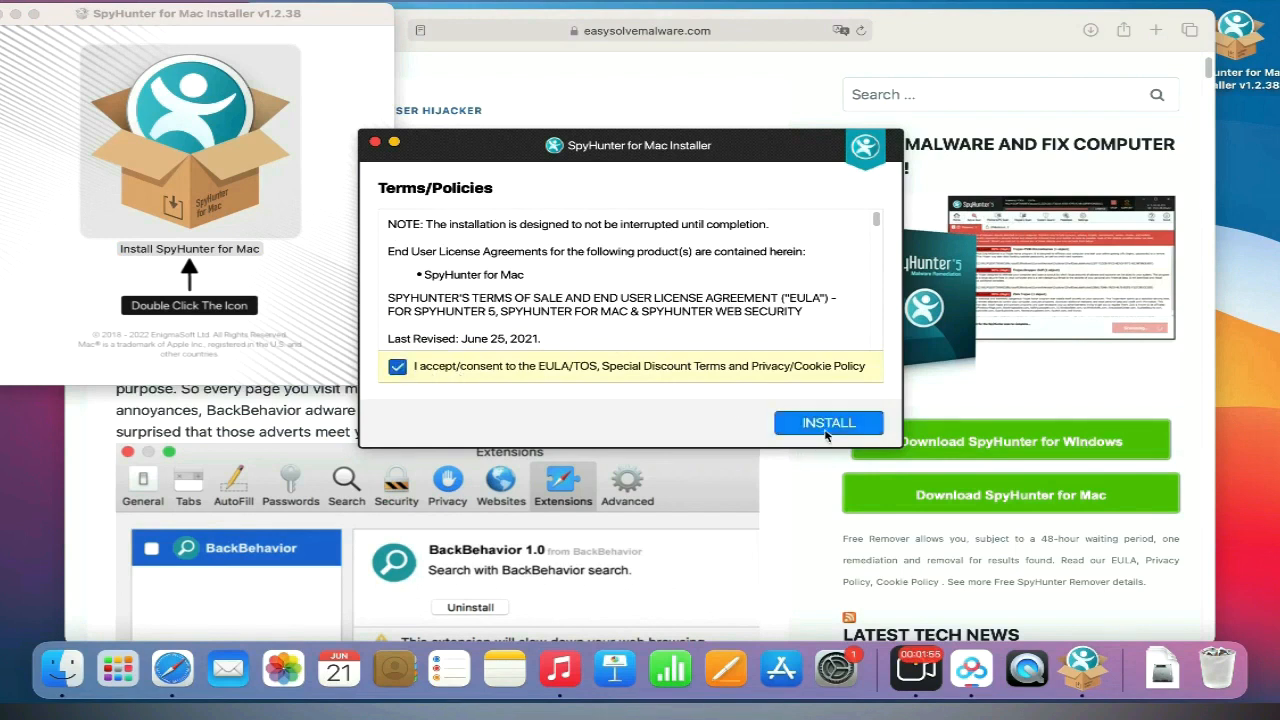
click(828, 422)
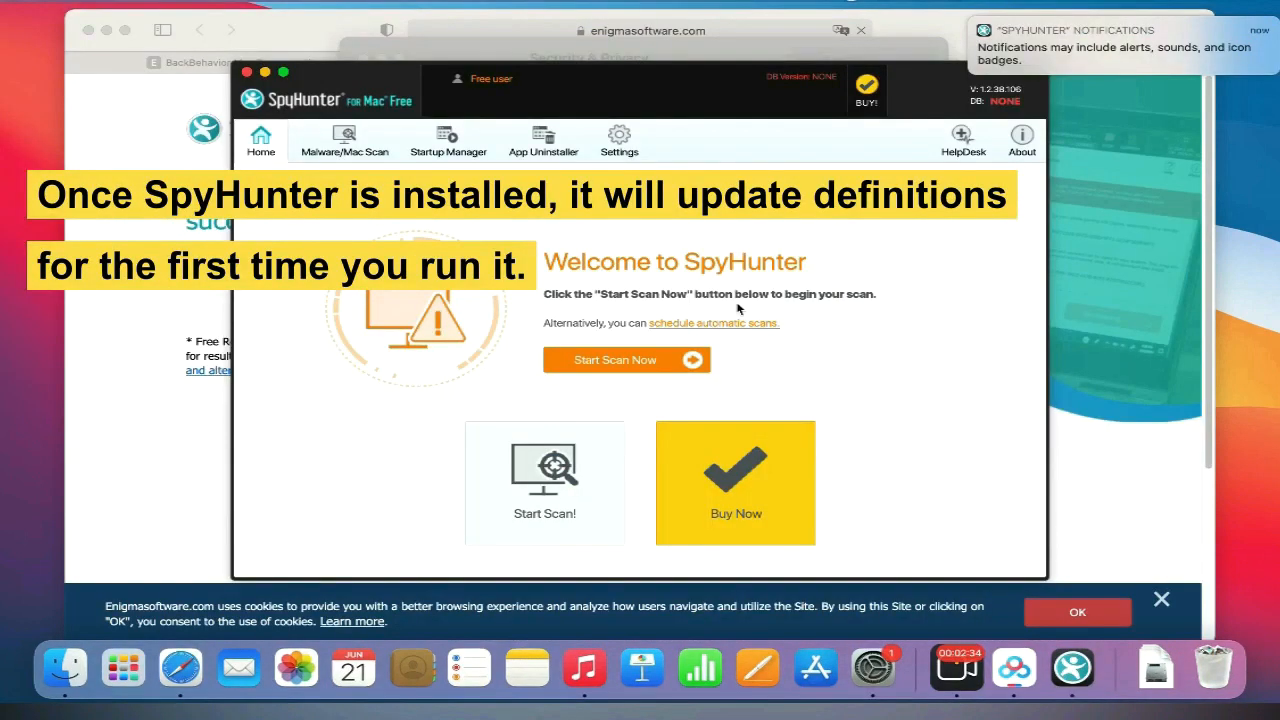
mouse_move(428, 150)
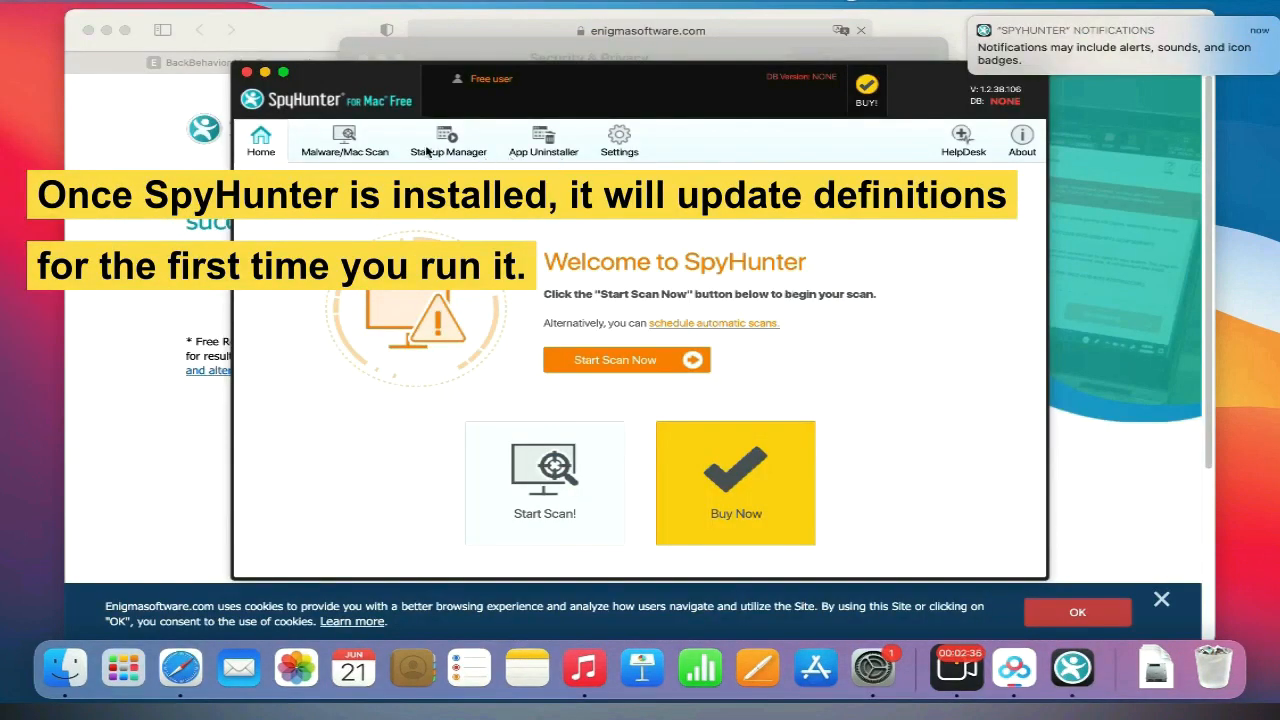
Allow SpyHunter to control System Events so its first scan can run and finish.
click(616, 360)
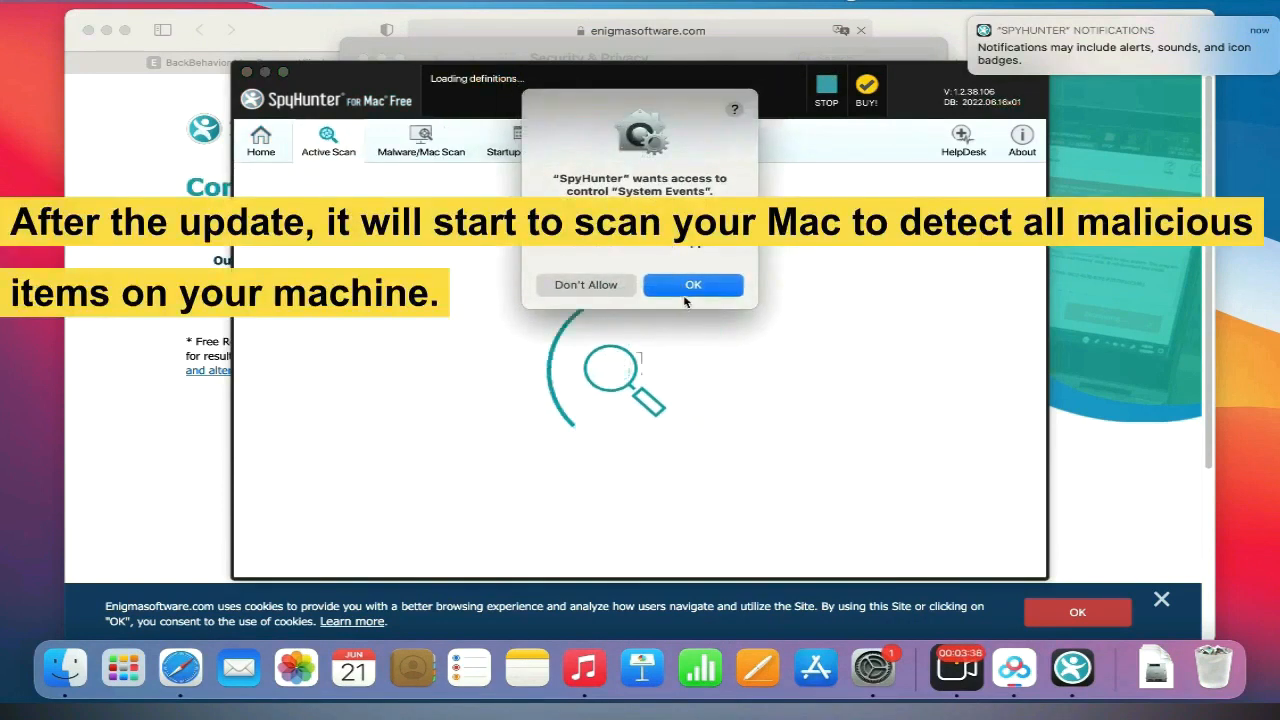
click(692, 284)
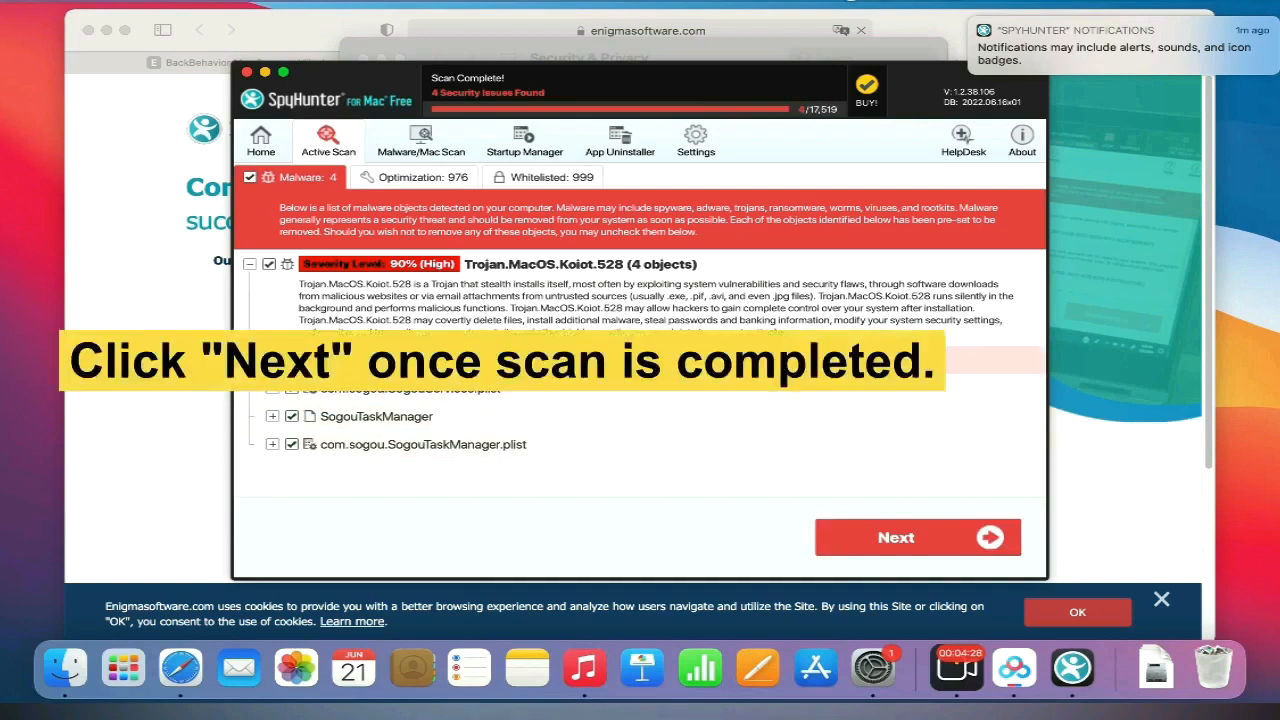
Move past the scan results and request the 'FREE Trial (15-Days)', opening its registration page.
click(896, 536)
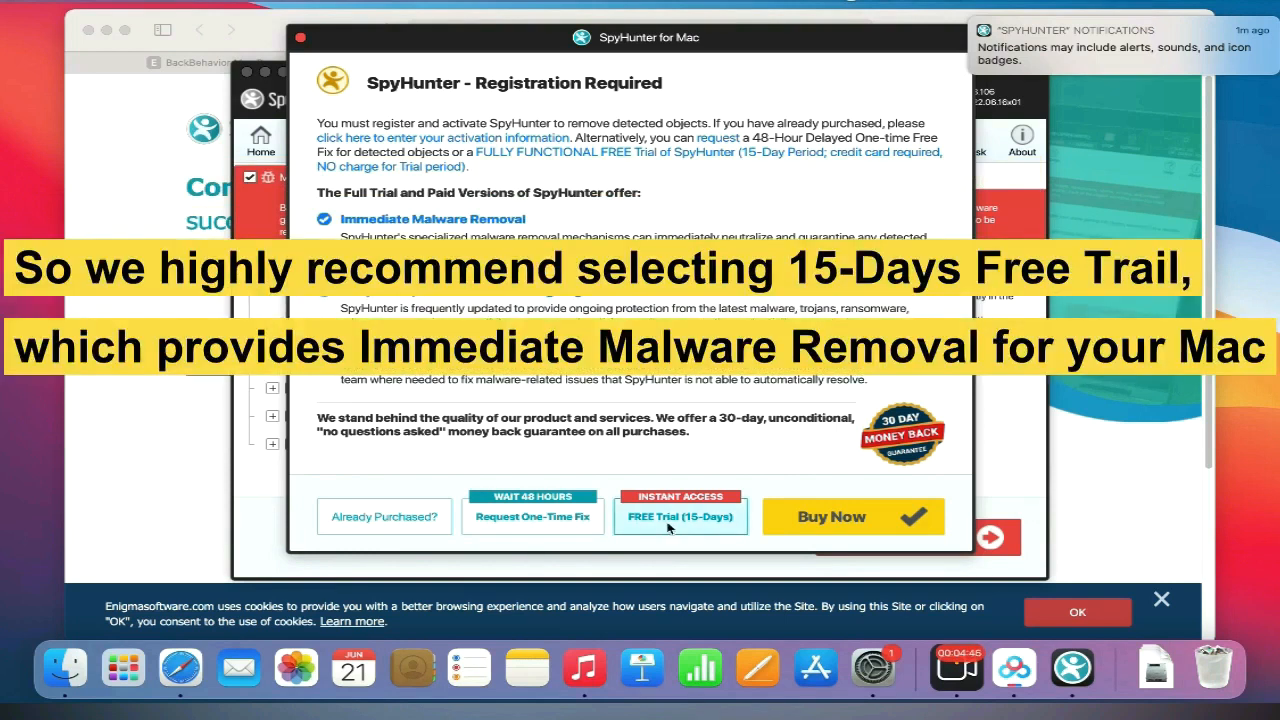
click(680, 516)
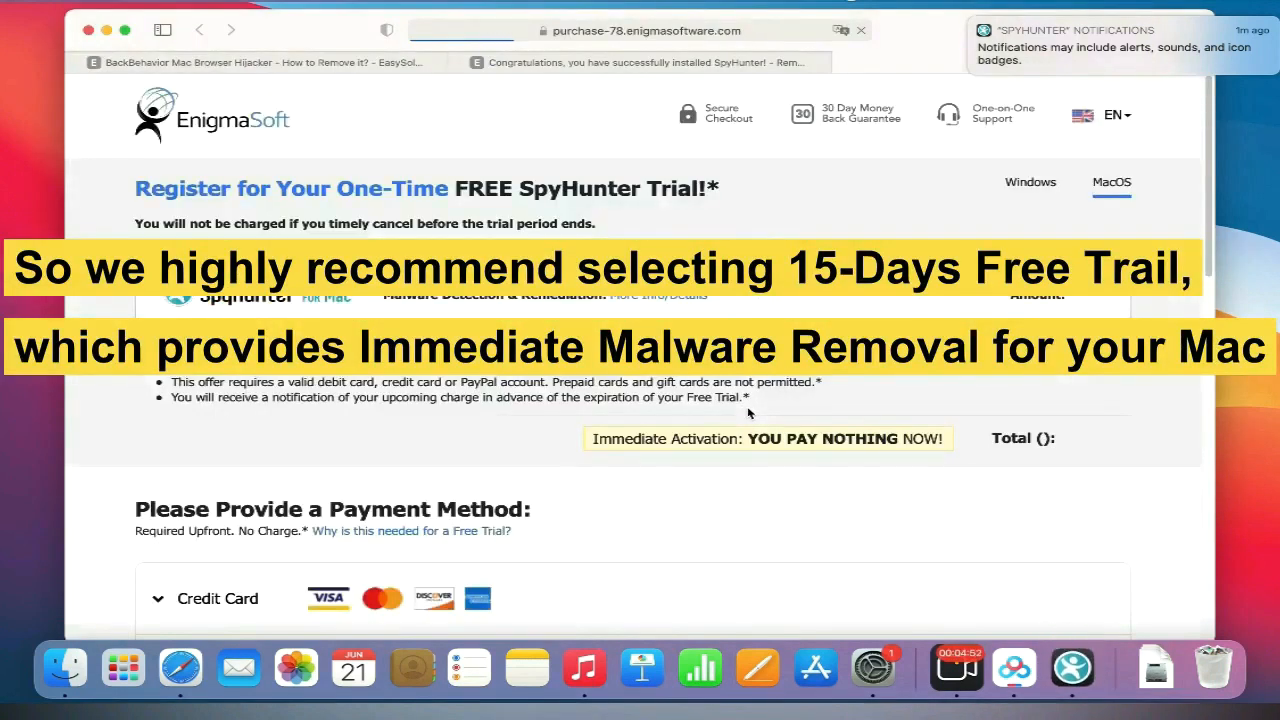